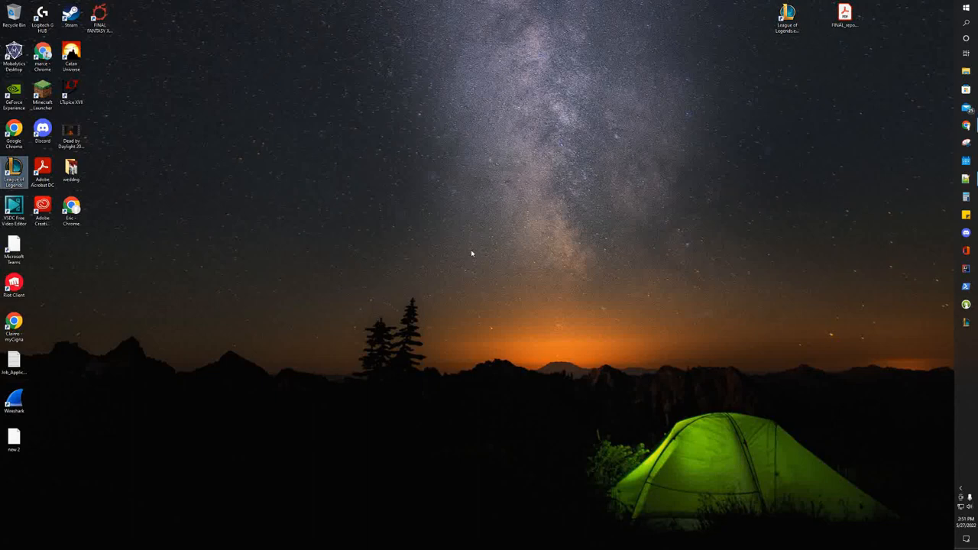
Launch League of Legends from its desktop icon.
{"action": "double_click", "coordinate": [14, 174]}
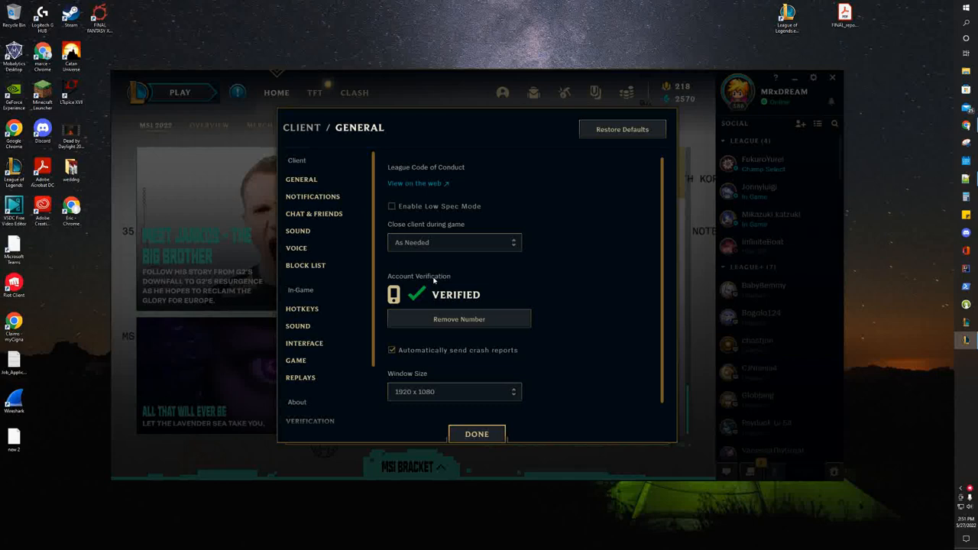
Open the Replays settings and select the full Replays Location path.
{"action": "left_click", "coordinate": [301, 377]}
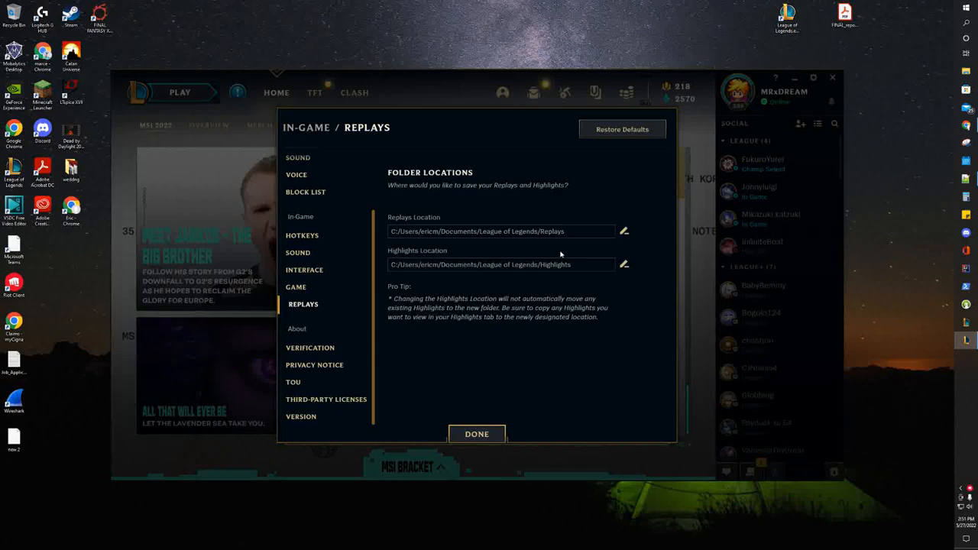
{"action": "triple_click", "coordinate": [503, 231]}
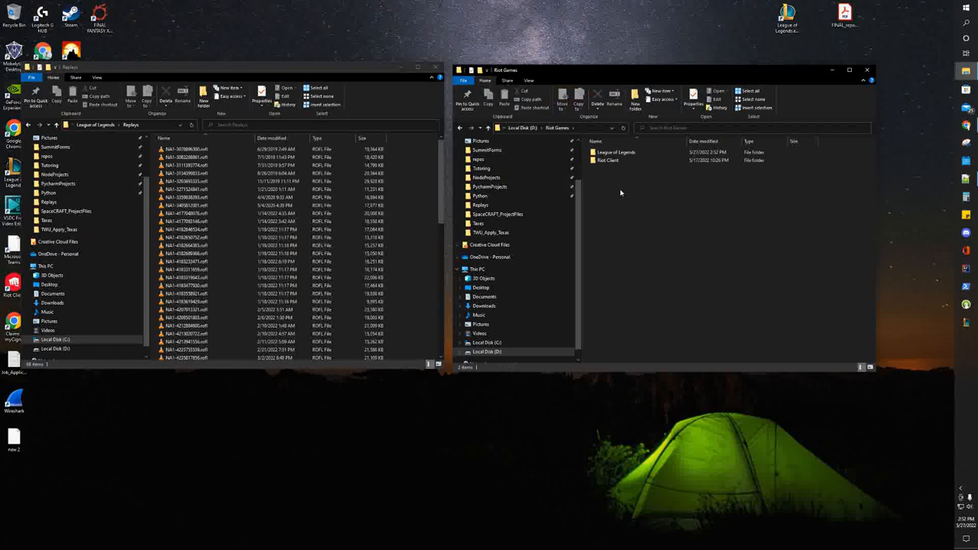
Open the League of Legends folder and show the context menu for League of Legends.exe.
{"action": "double_click", "coordinate": [616, 152]}
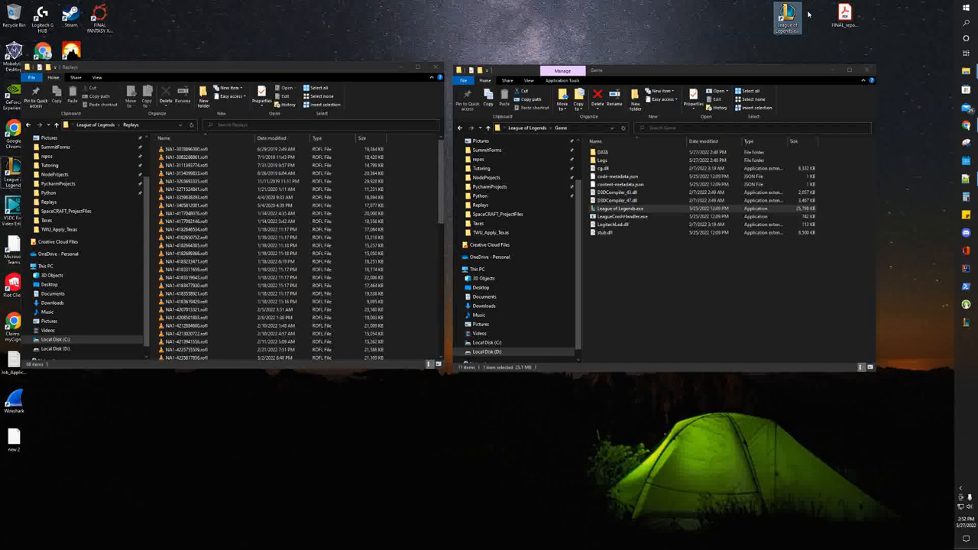
{"action": "right_click", "coordinate": [620, 208]}
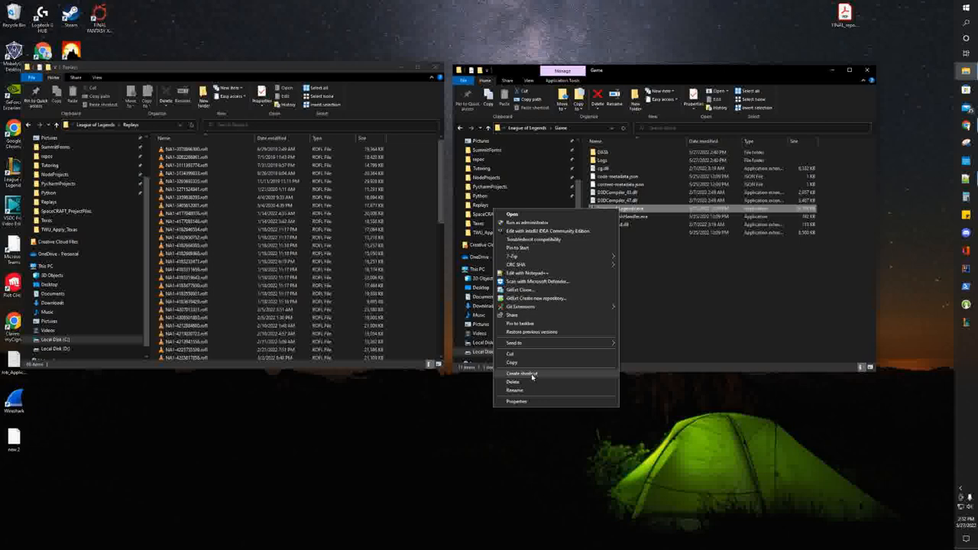